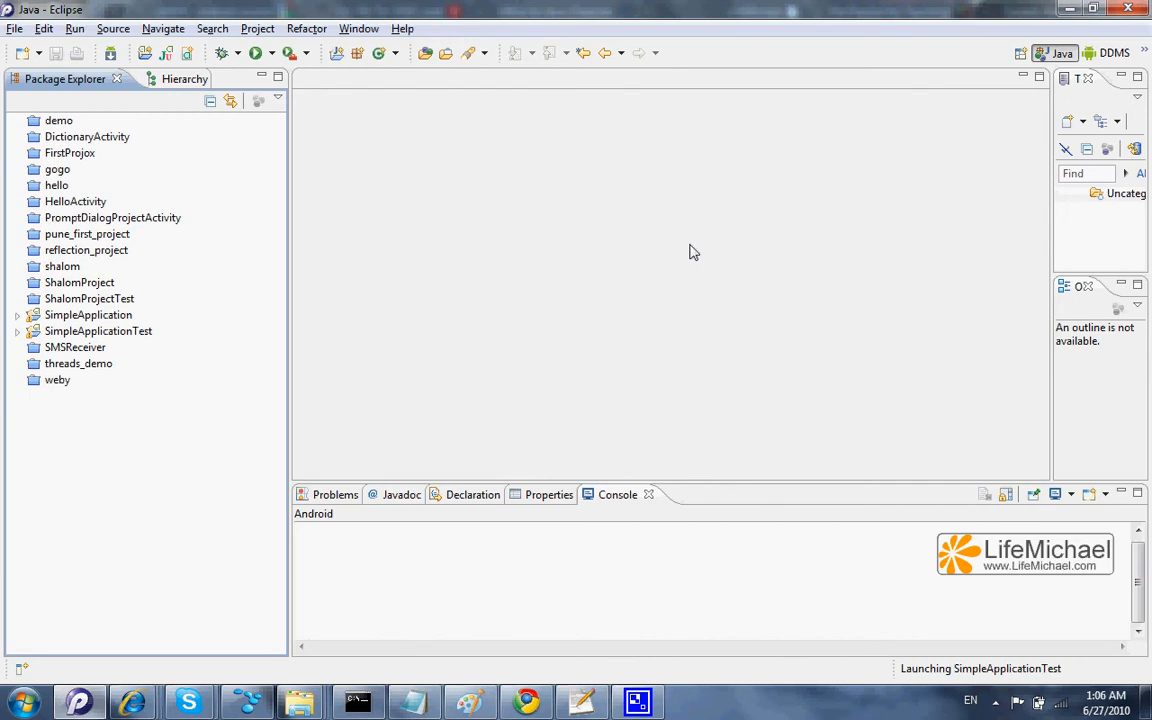
pyautogui.moveTo(238, 392)
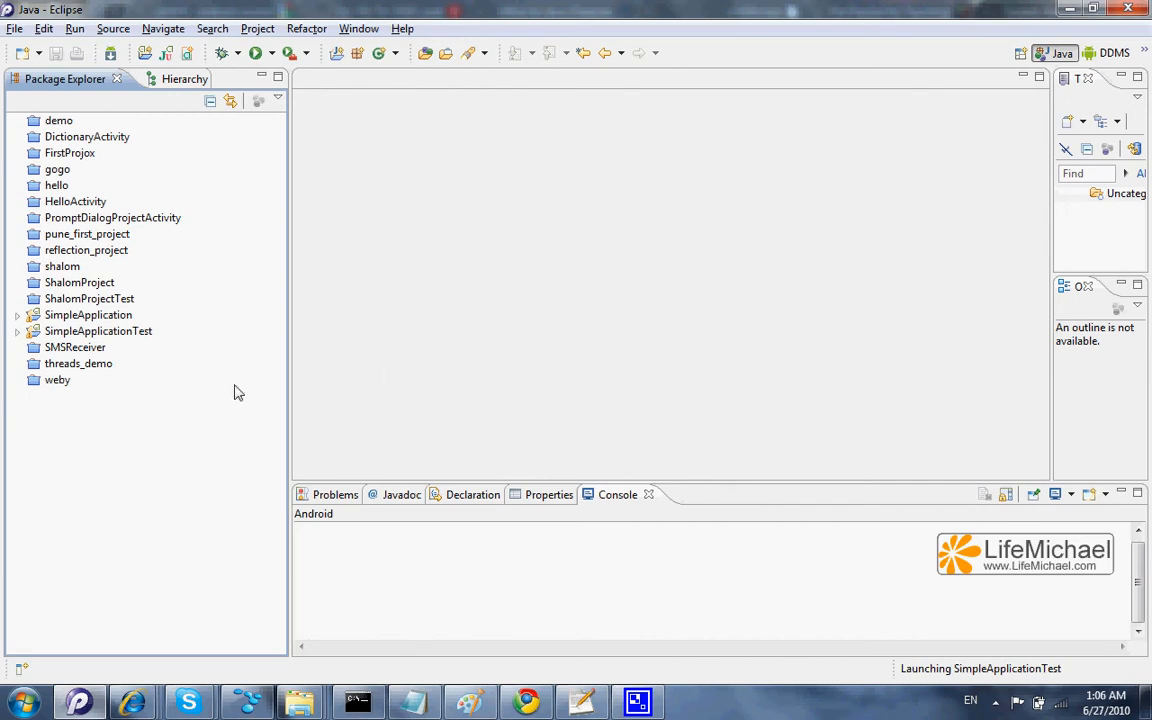
# Expand SimpleApplication, open SimpleApplicationActivity.java and select res/layout/main.xml
pyautogui.click(18, 314)
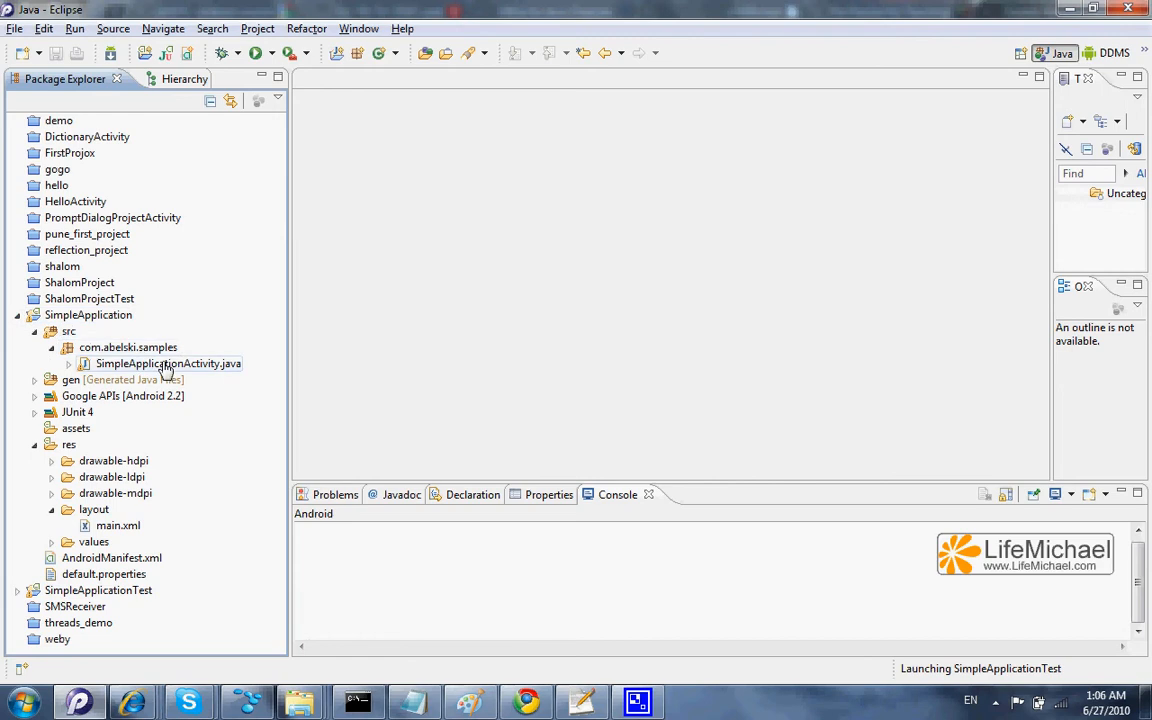
pyautogui.doubleClick(168, 364)
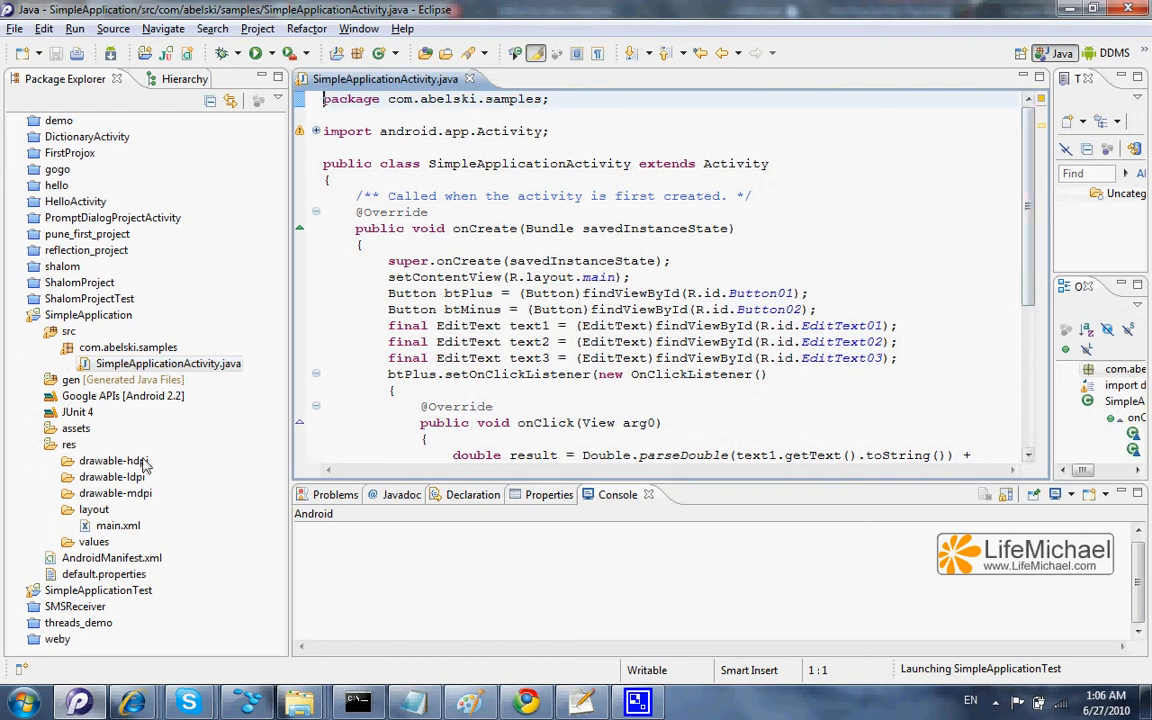
pyautogui.click(118, 524)
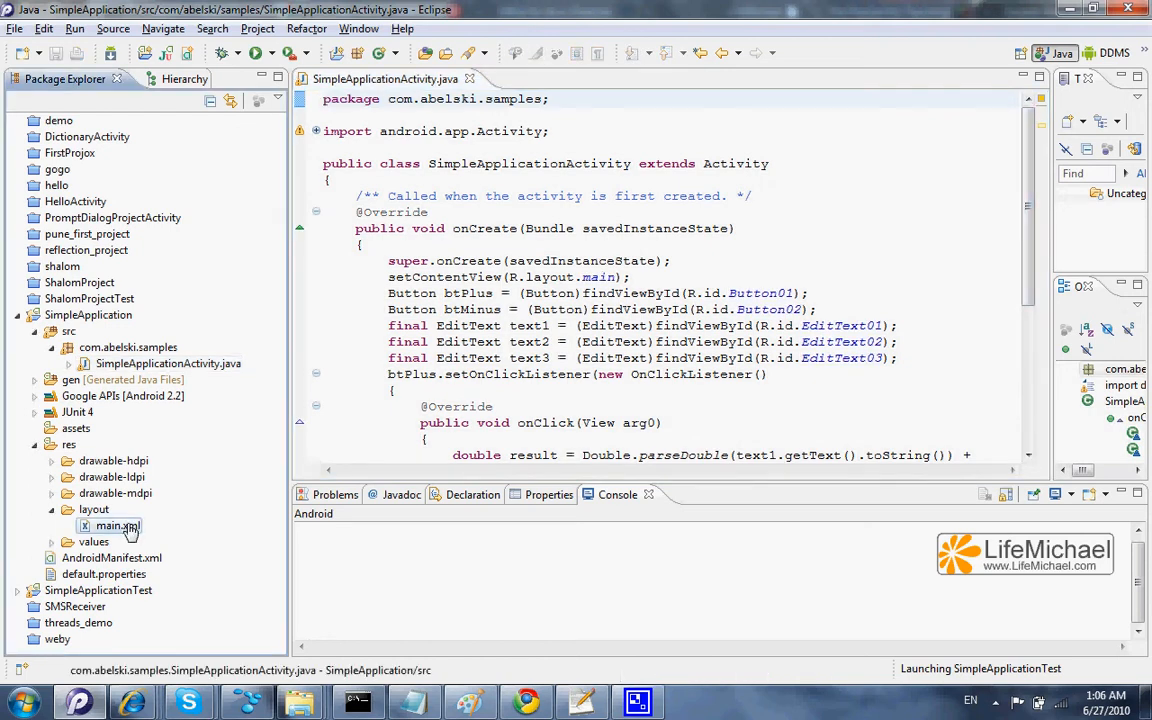
# Open main.xml in the layout designer, then collapse the SimpleApplication project
pyautogui.doubleClick(116, 526)
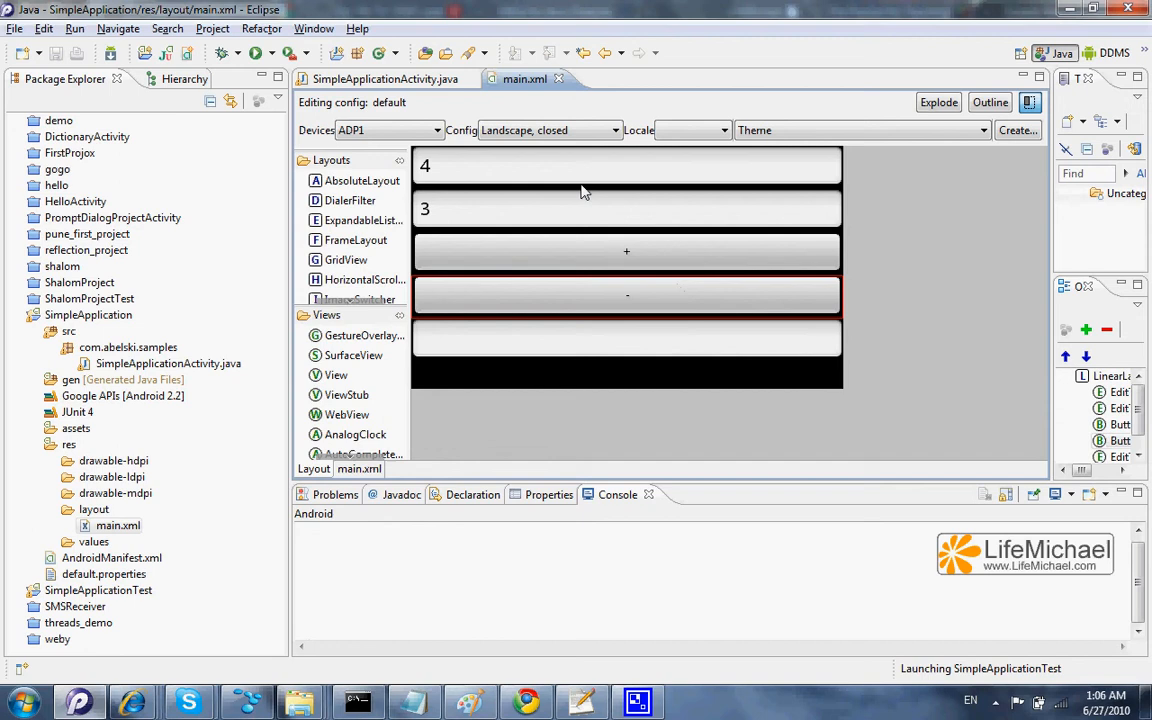
pyautogui.moveTo(576, 188)
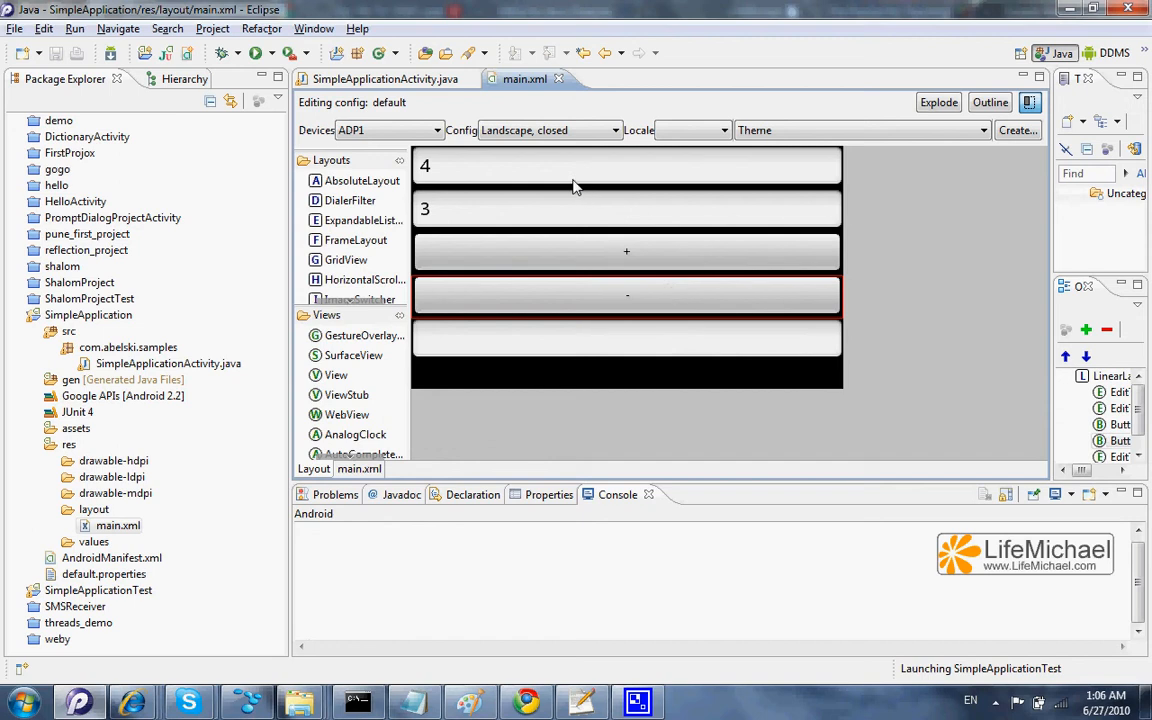
pyautogui.moveTo(670, 262)
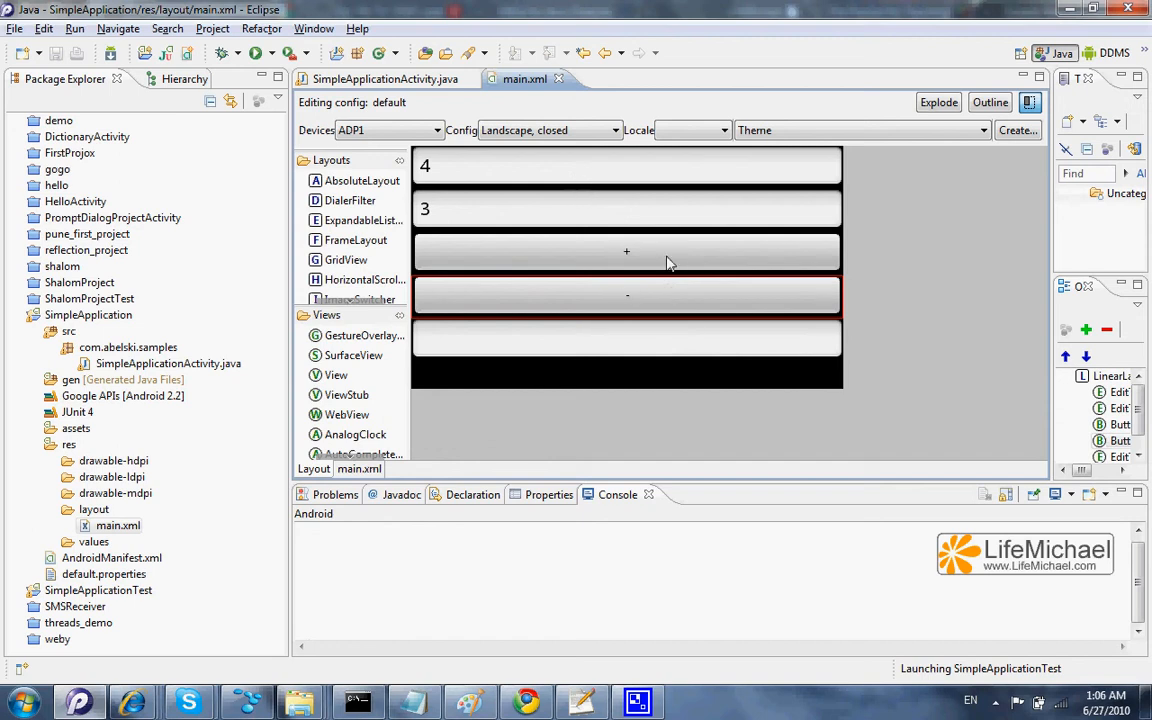
pyautogui.moveTo(616, 342)
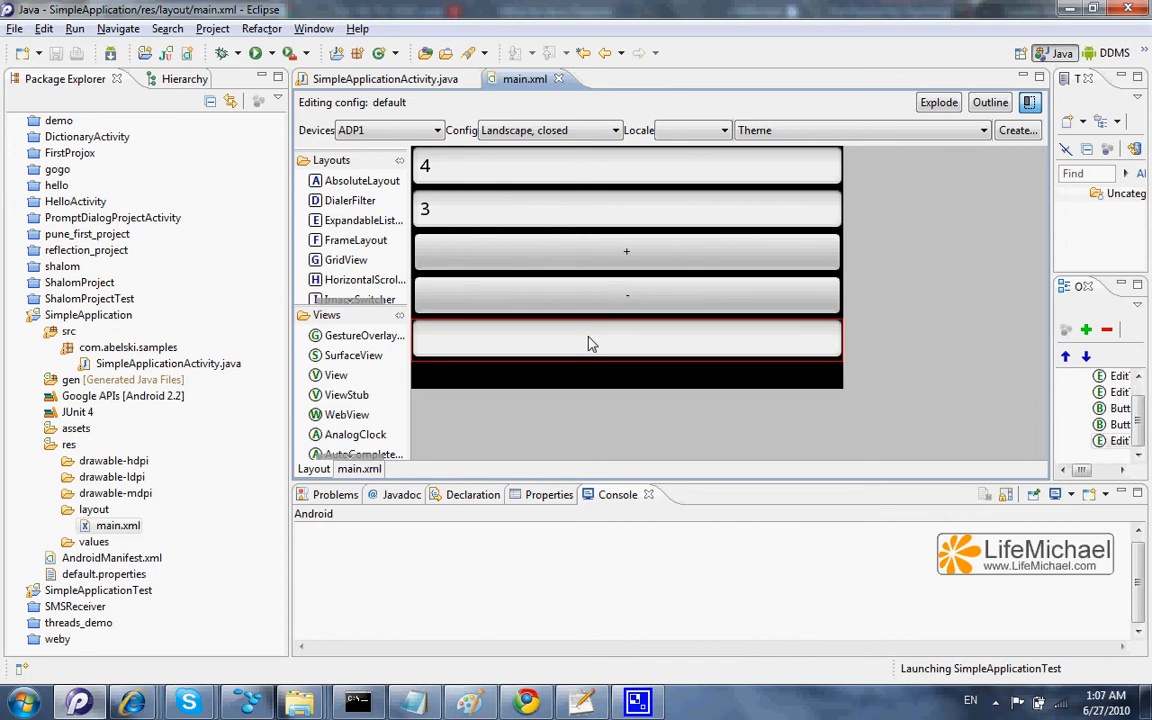
pyautogui.moveTo(488, 158)
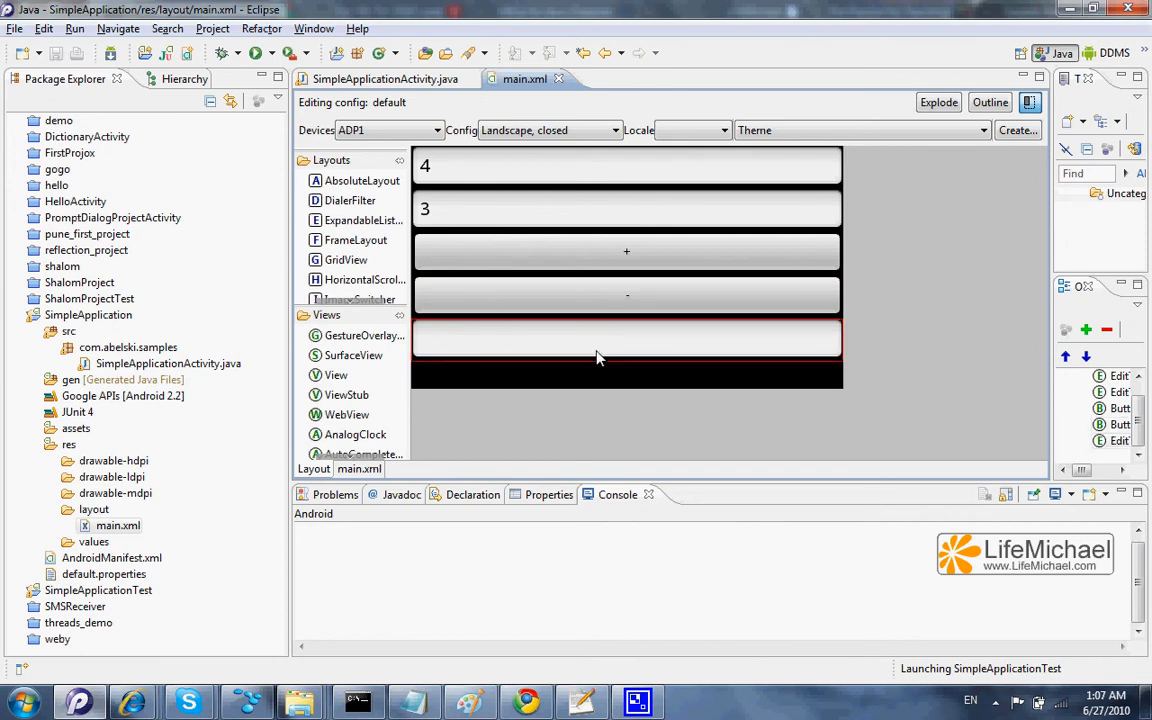
pyautogui.moveTo(204, 392)
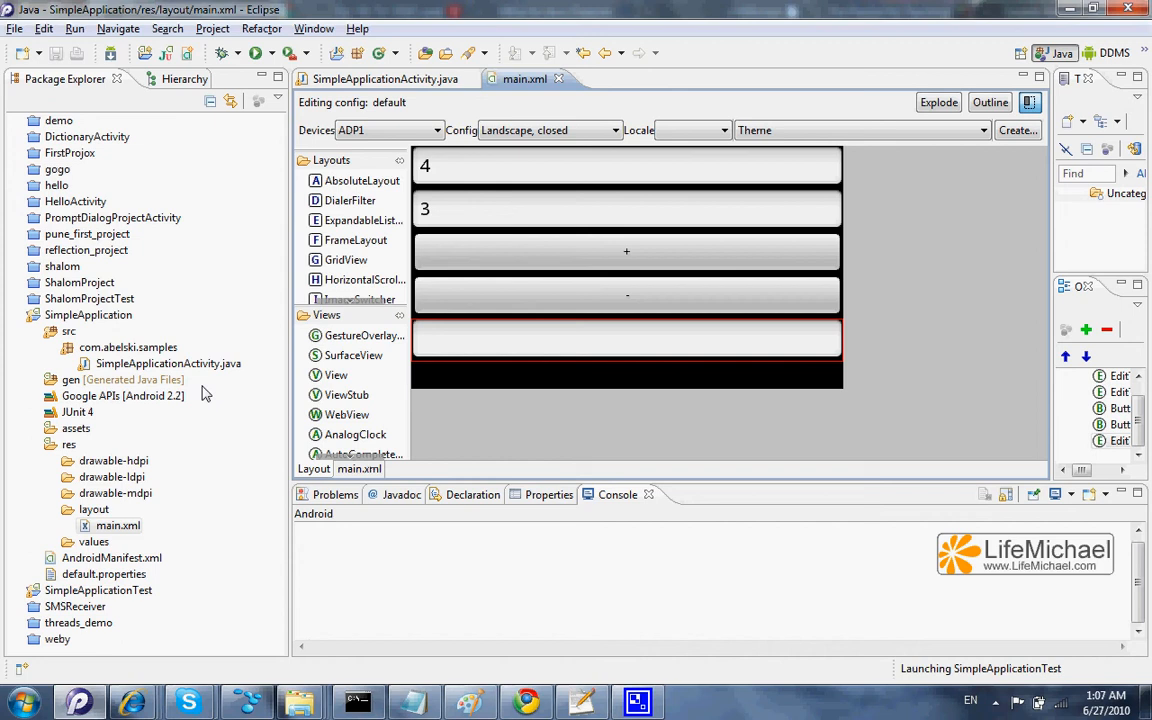
pyautogui.click(16, 314)
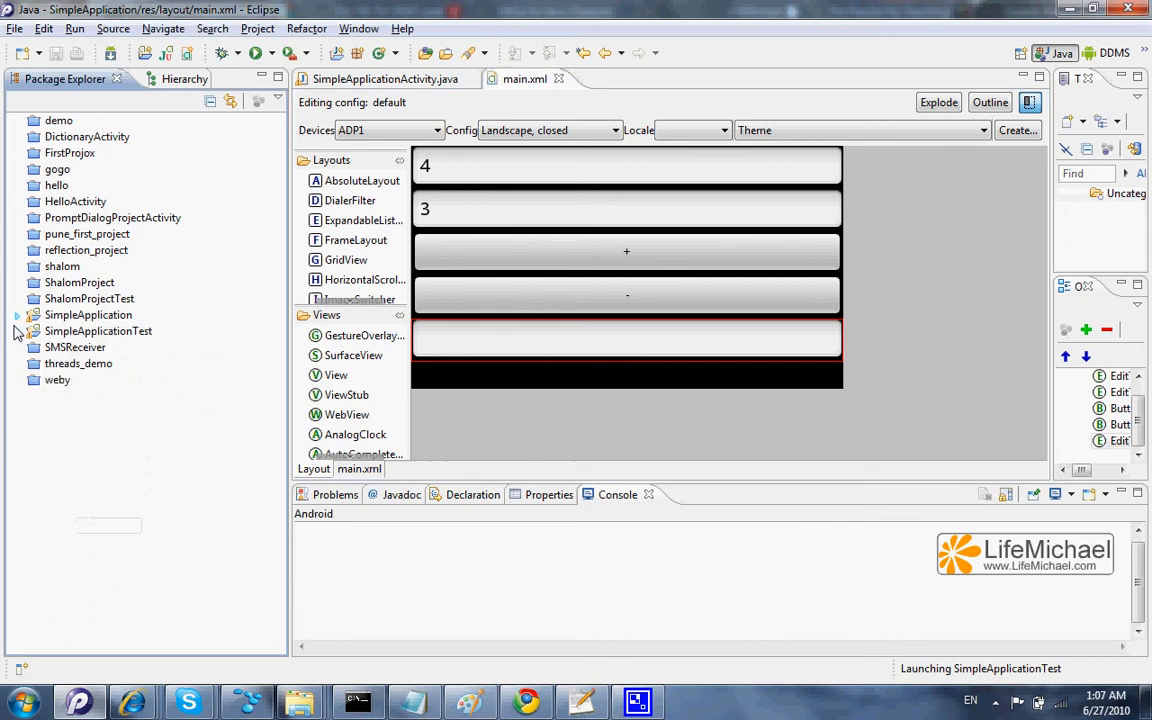
# Expand SimpleApplicationTest and open SimpleApplicationActivityTest.java
pyautogui.click(16, 330)
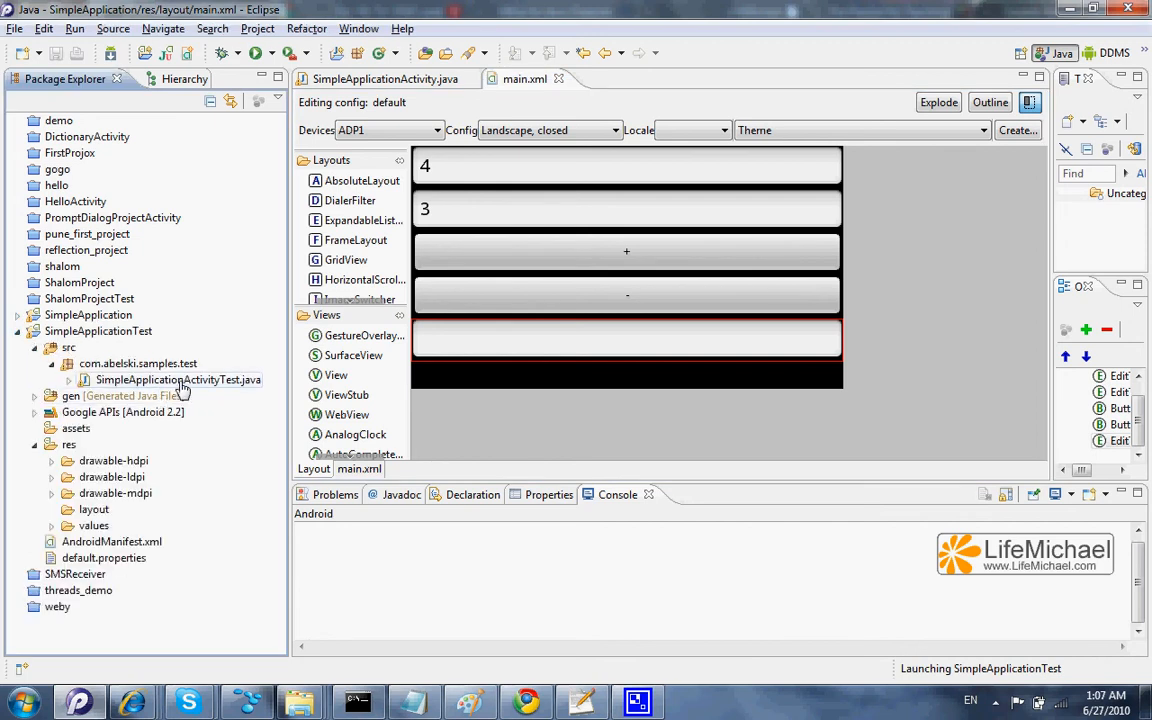
pyautogui.click(176, 380)
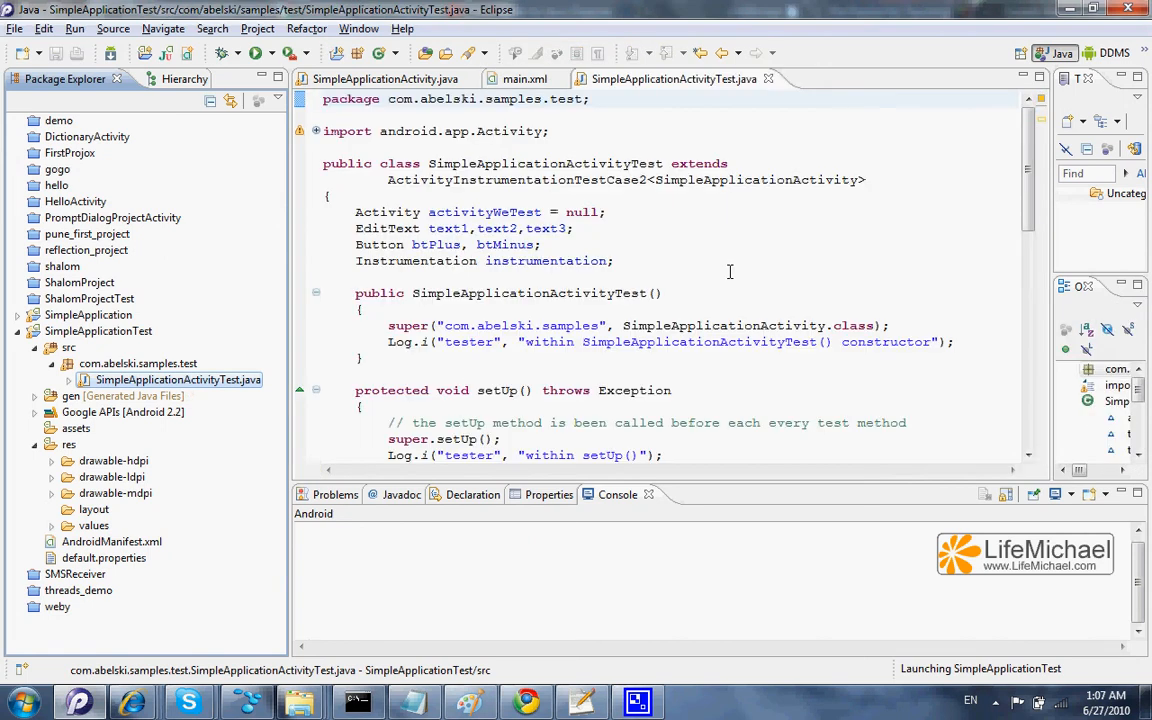
pyautogui.moveTo(700, 236)
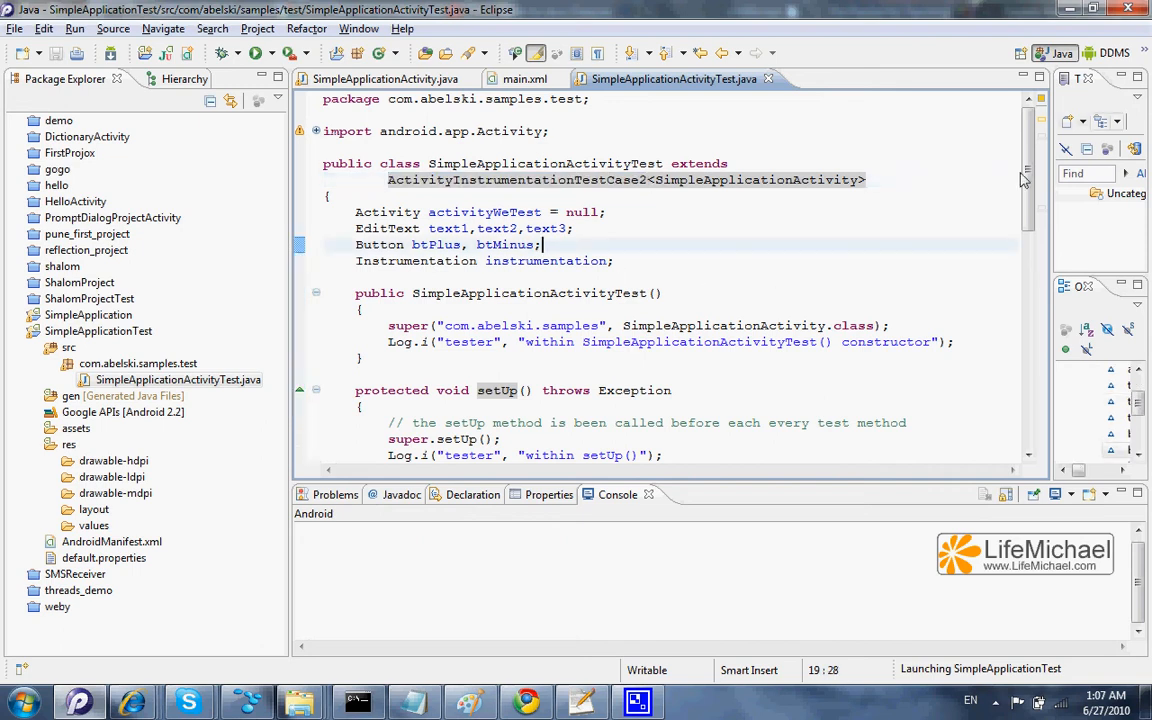
# Scroll to setUp, testPlus and testMinus and select the testMinus method name
pyautogui.scroll(-3)
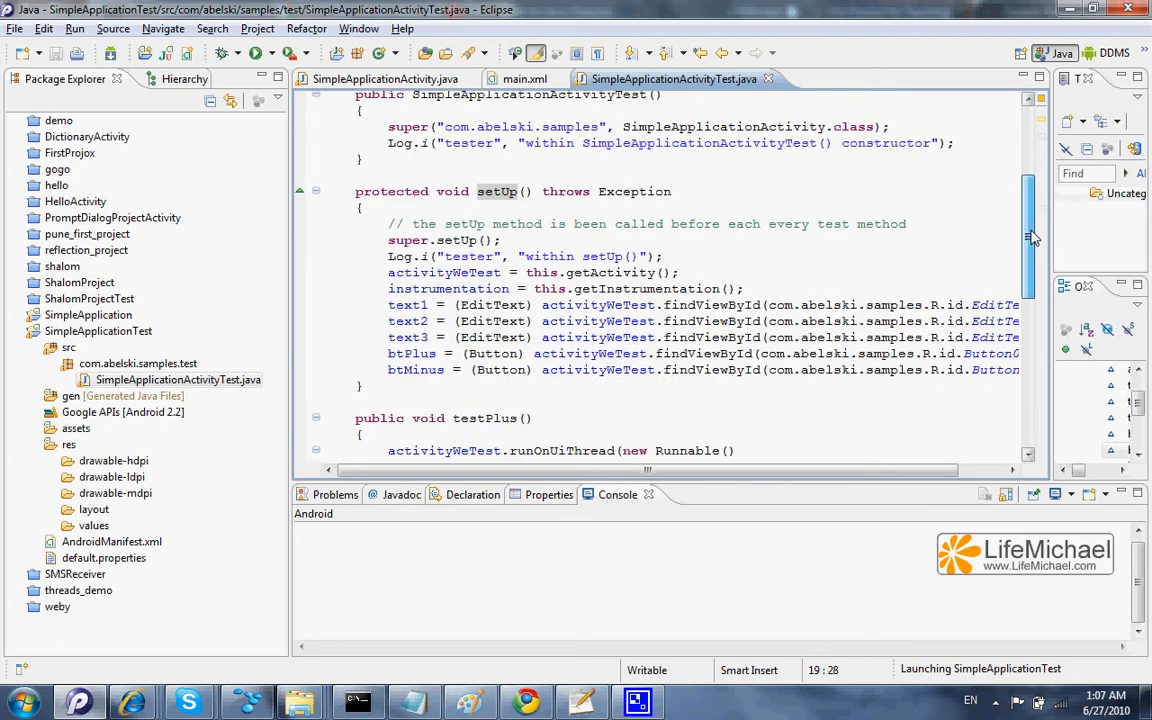
pyautogui.scroll(-3)
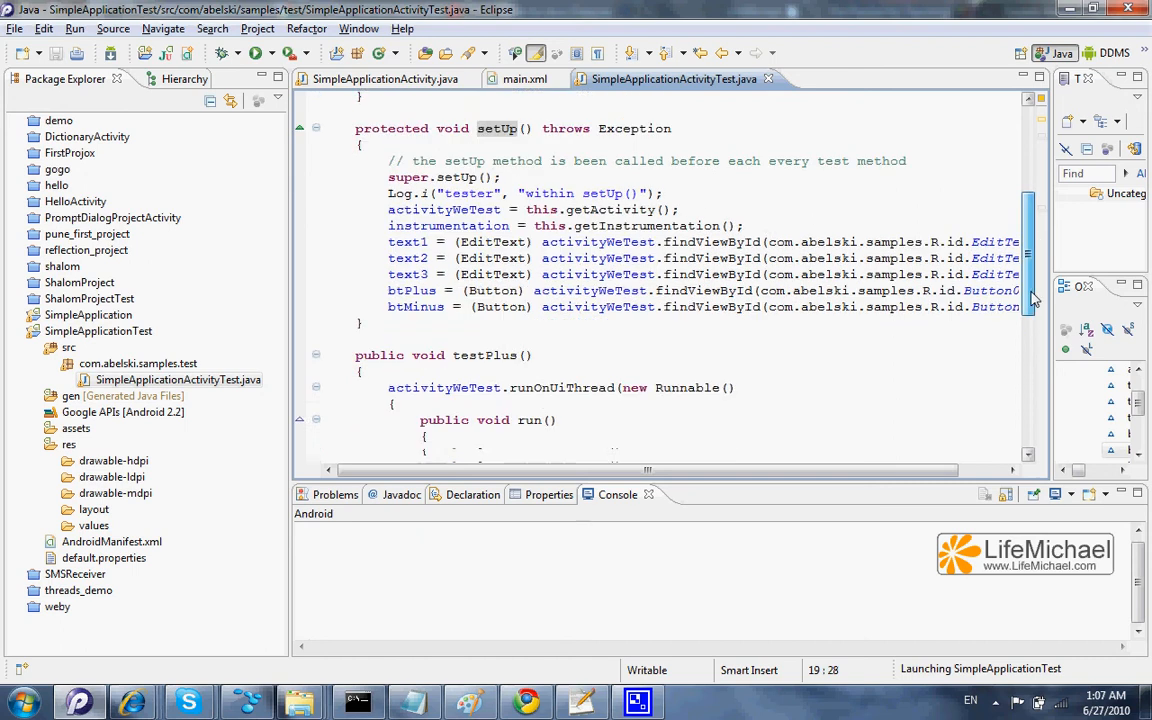
pyautogui.scroll(-3)
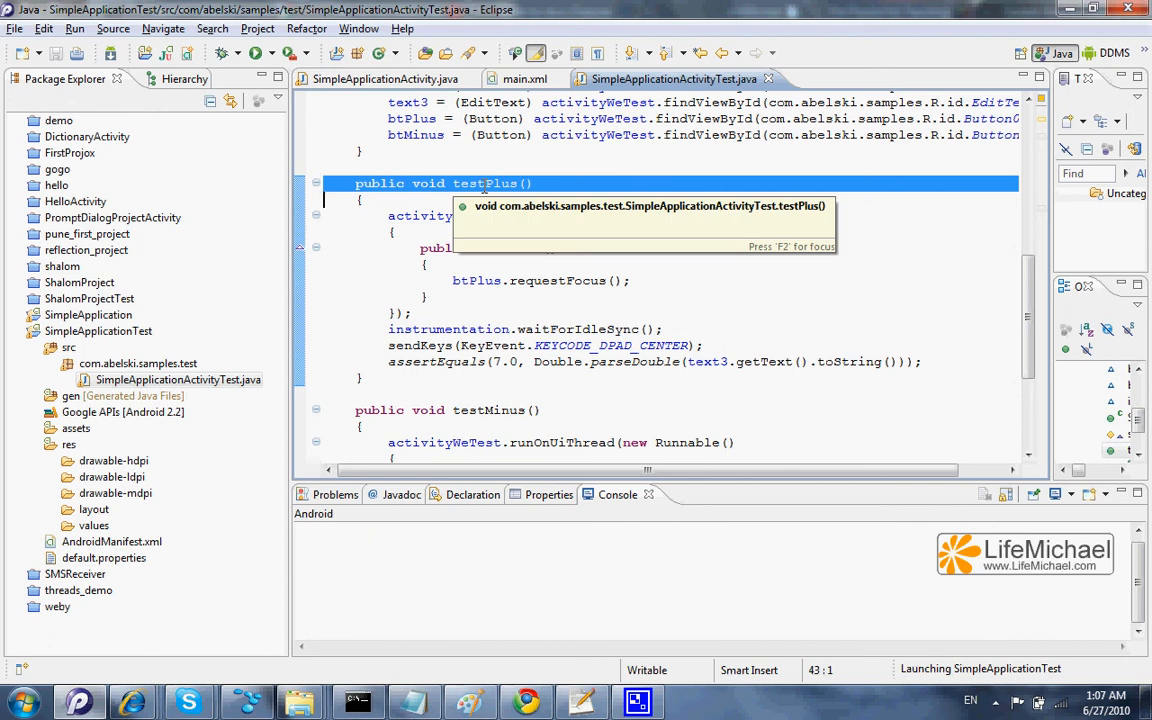
pyautogui.moveTo(480, 356)
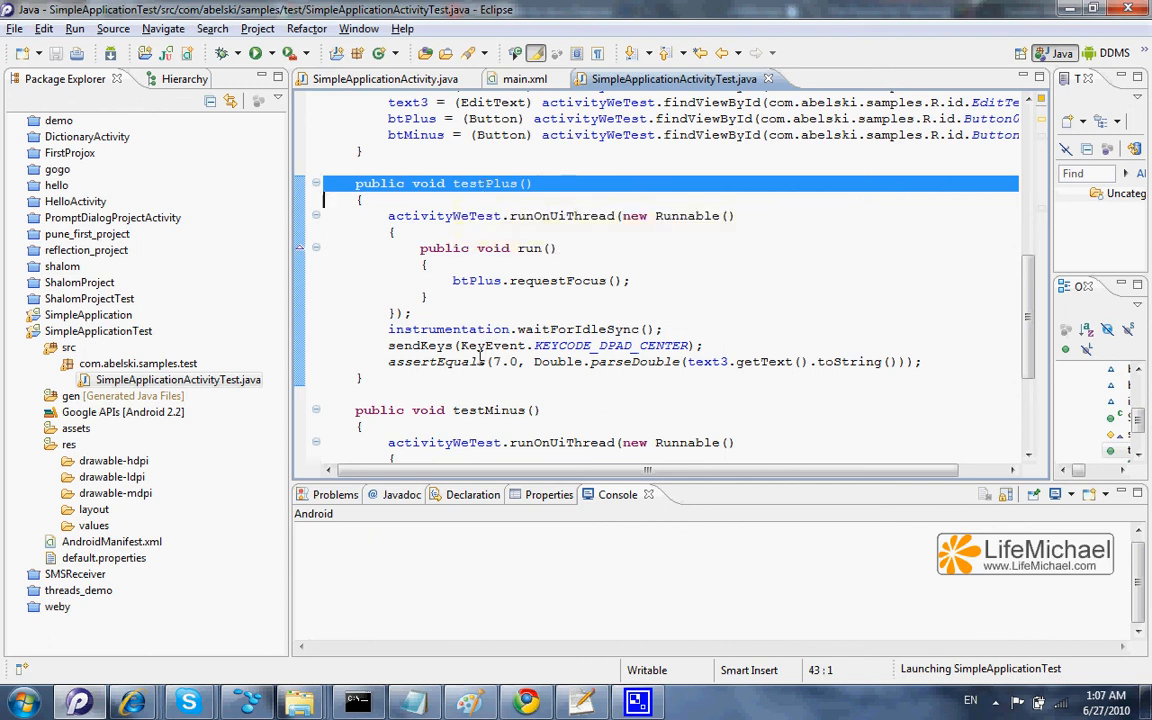
pyautogui.doubleClick(488, 410)
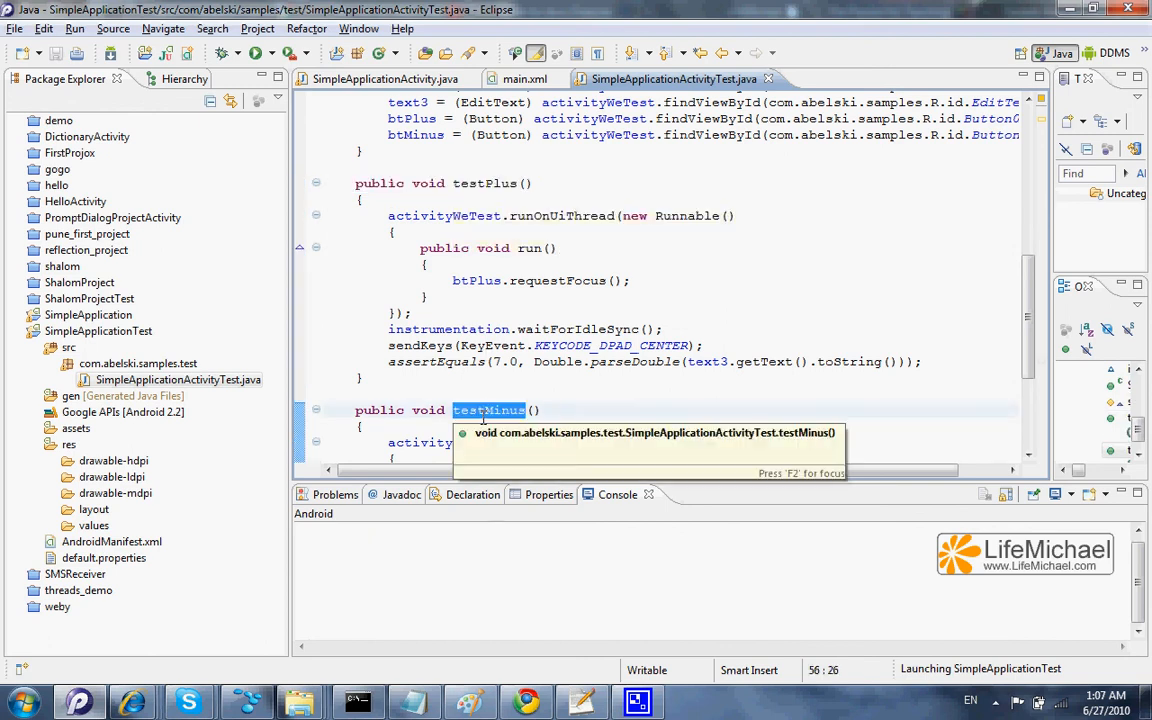